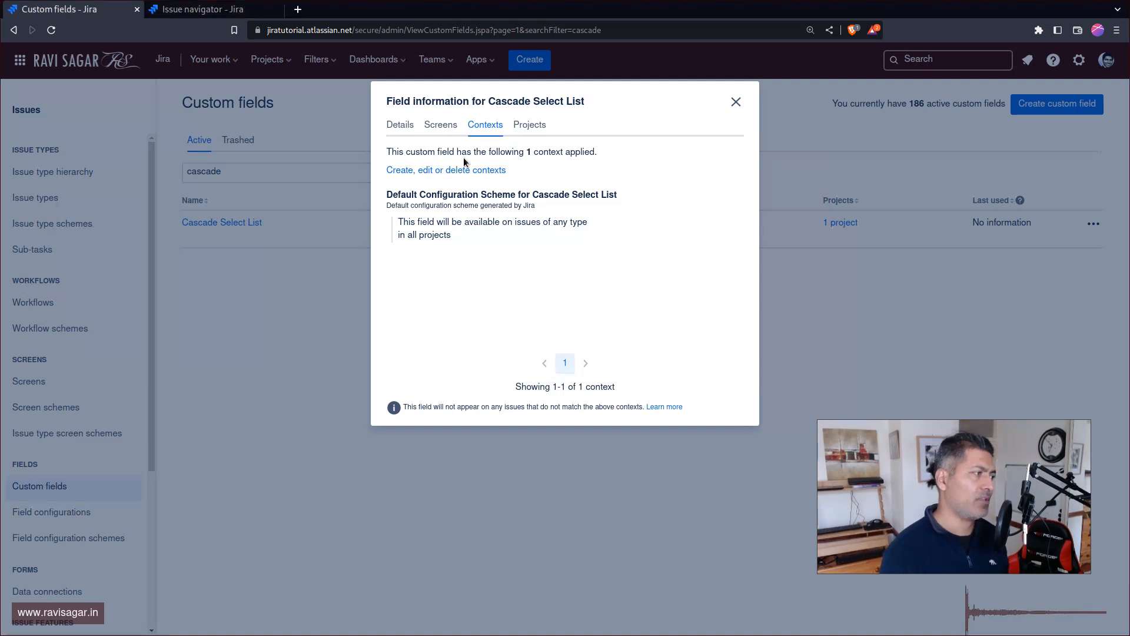
- Open 'Create, edit or delete contexts' for the Cascade Select List field
{"action": "left_click", "coordinate": [445, 169]}
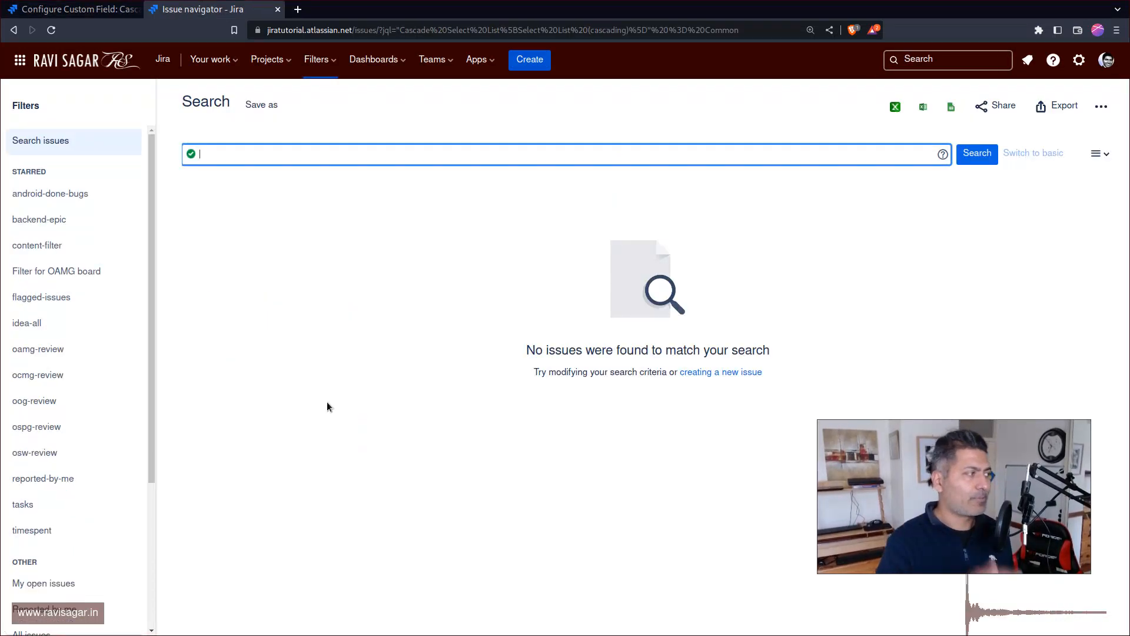
- Write the JQL clause "Cascade Select List[Select List (cascading)]" = "Parent A" using autocomplete
{"action": "type", "text": "Cas"}
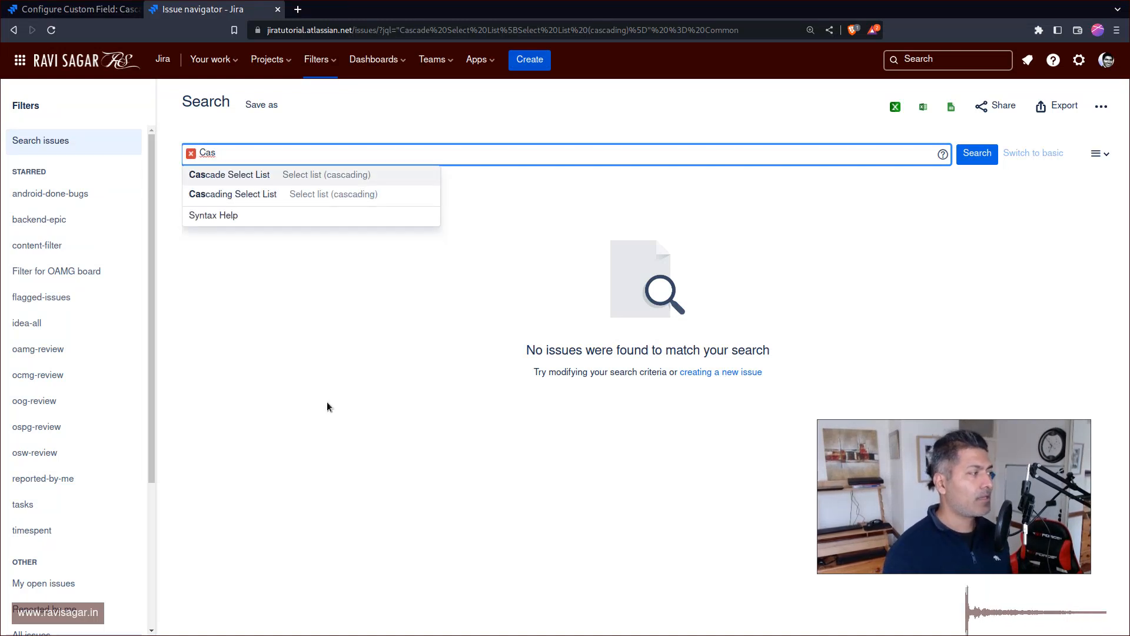
{"action": "left_click", "coordinate": [229, 174]}
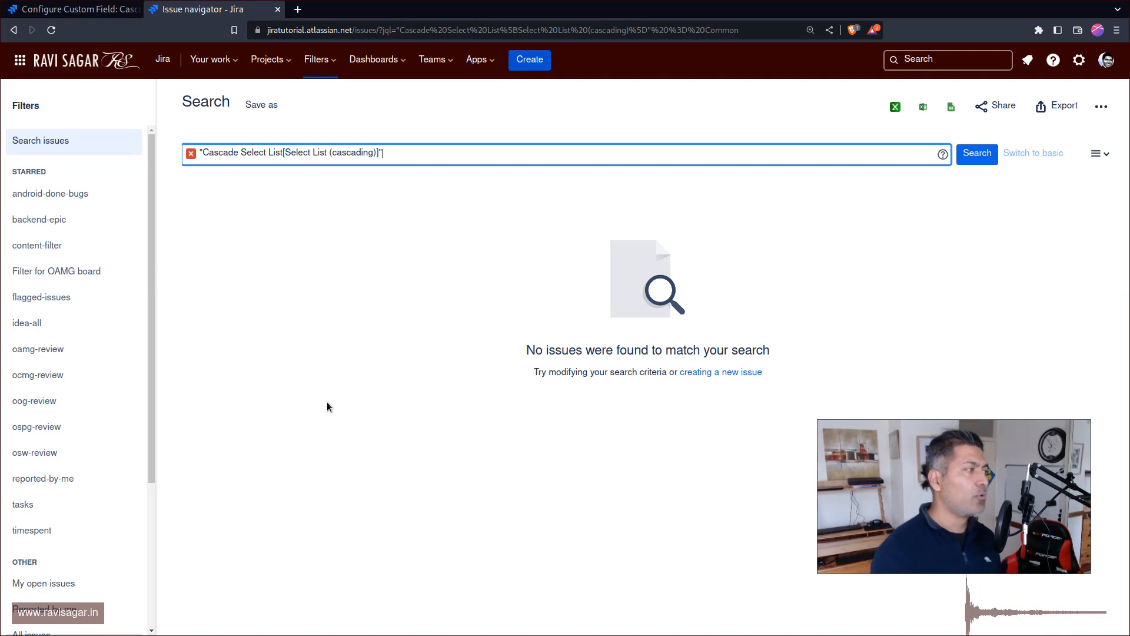
{"action": "type", "text": "="}
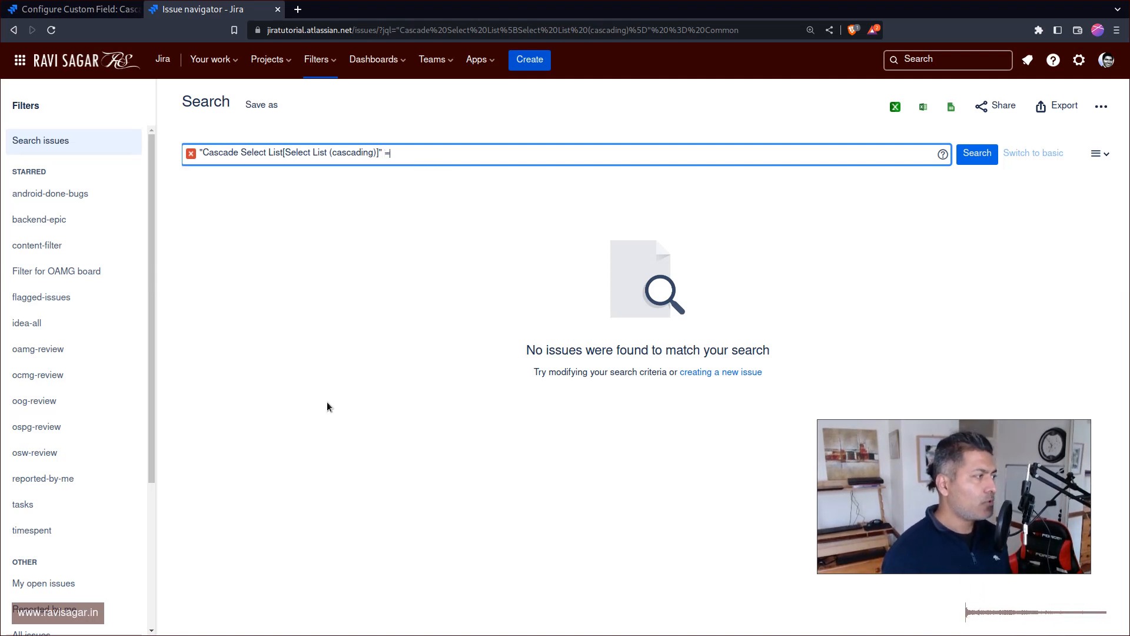
{"action": "type", "text": "PAre"}
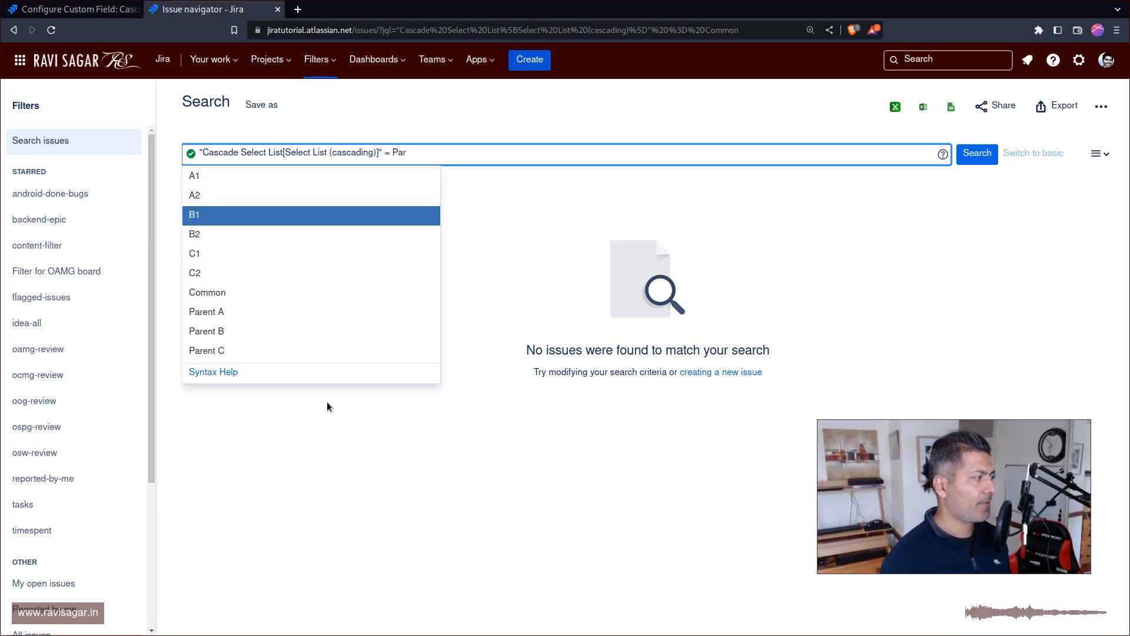
{"action": "left_click", "coordinate": [208, 311]}
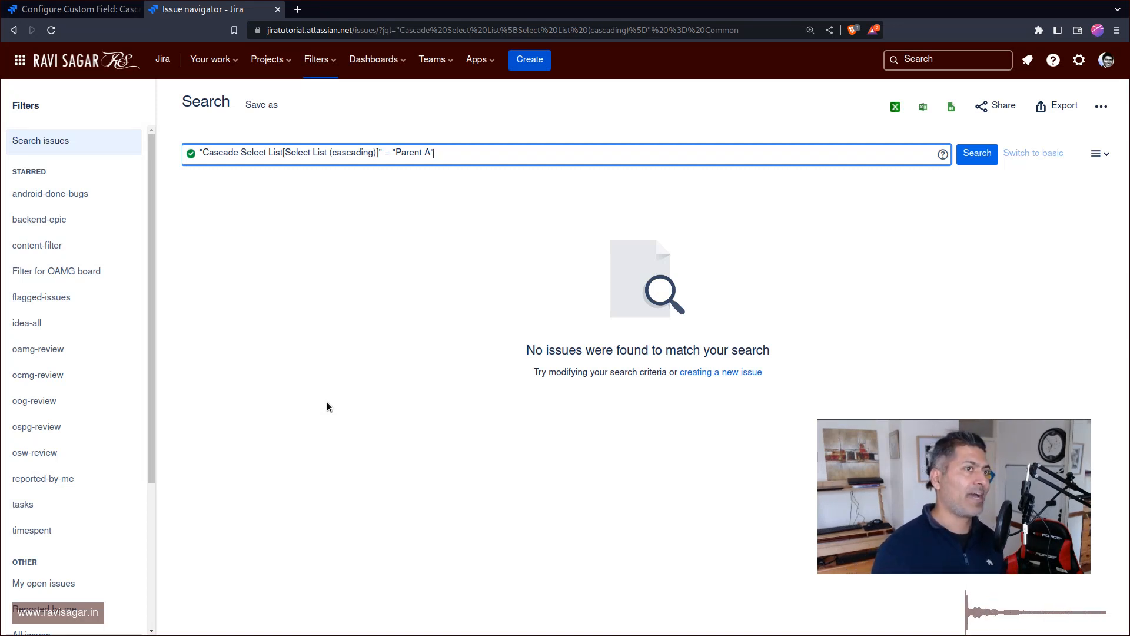
- Append an AND clause requiring the same Cascade Select List to equal the child option 'Common'
{"action": "type", "text": "a"}
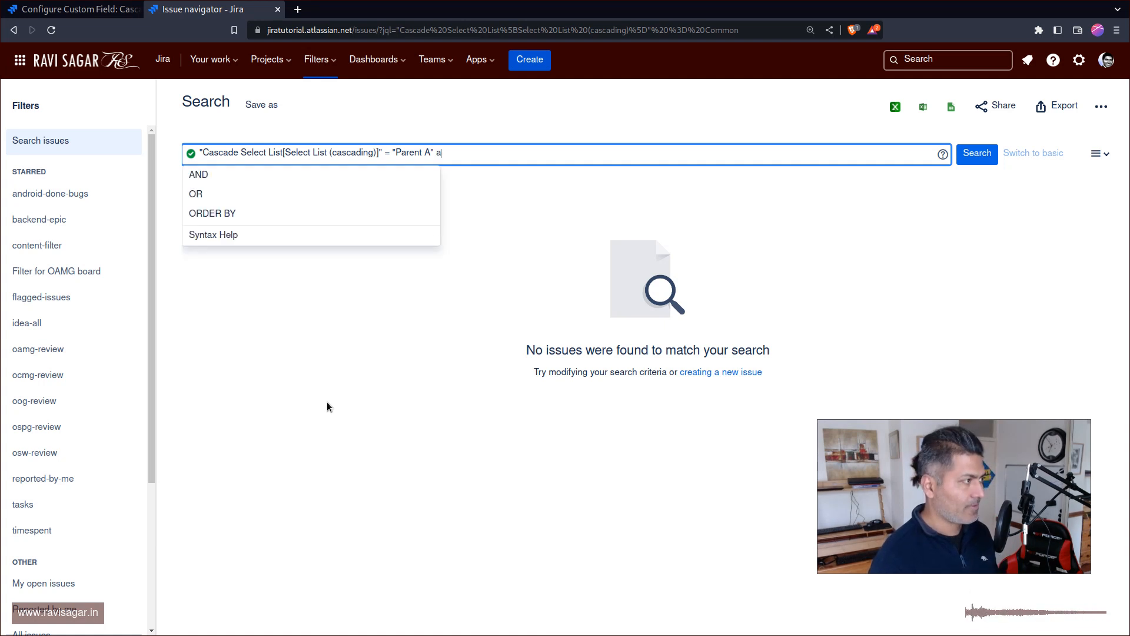
{"action": "type", "text": "nd Ca"}
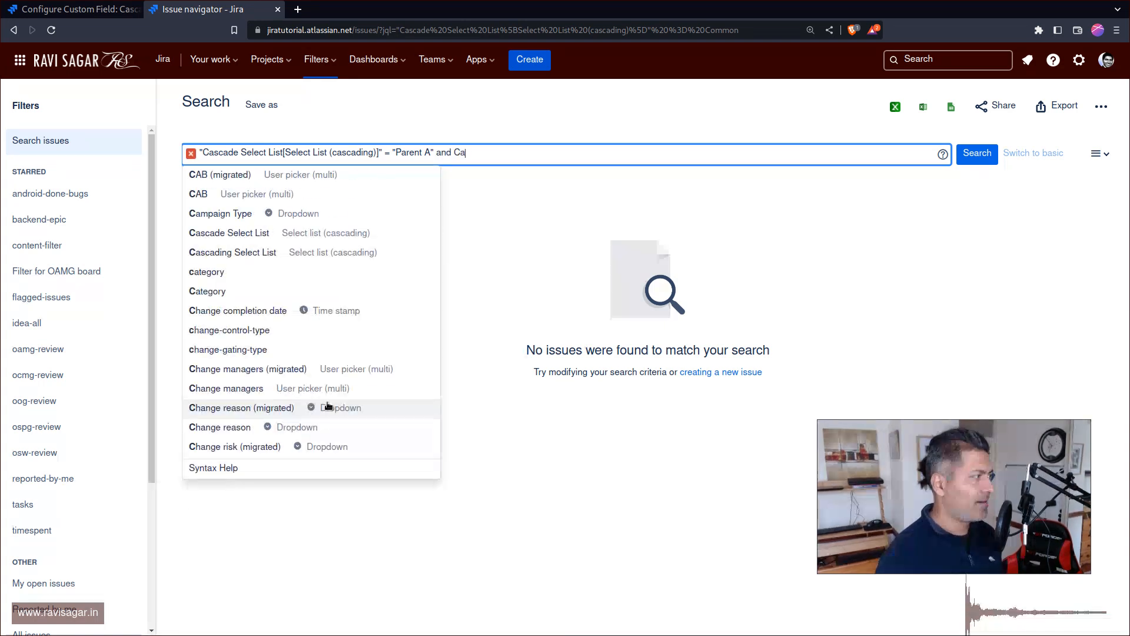
{"action": "left_click", "coordinate": [228, 232]}
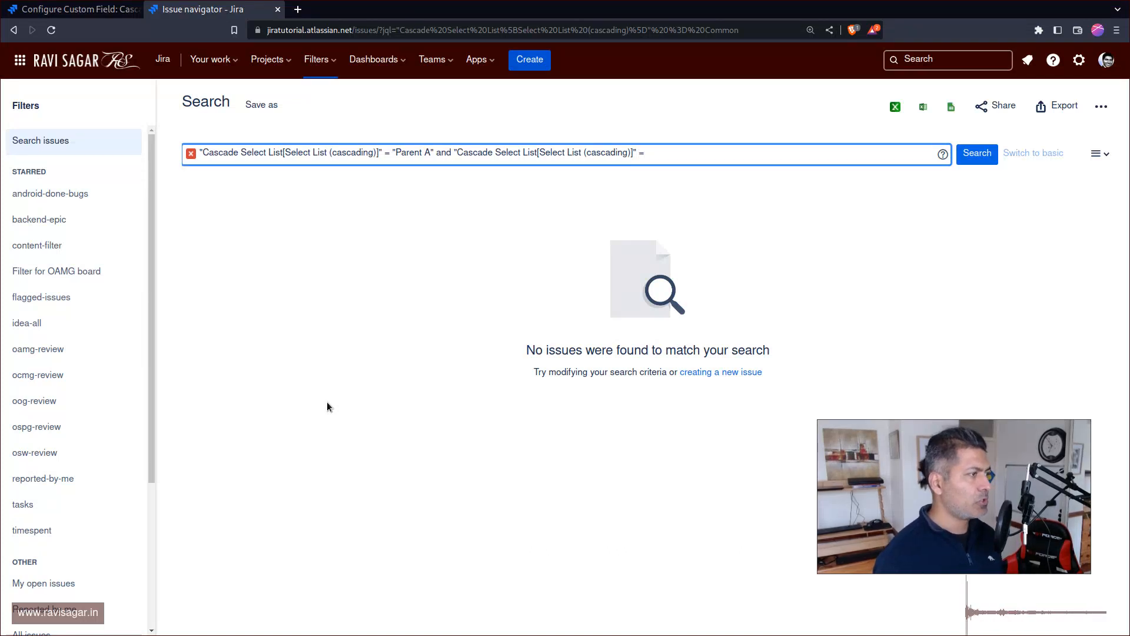
{"action": "type", "text": "A1"}
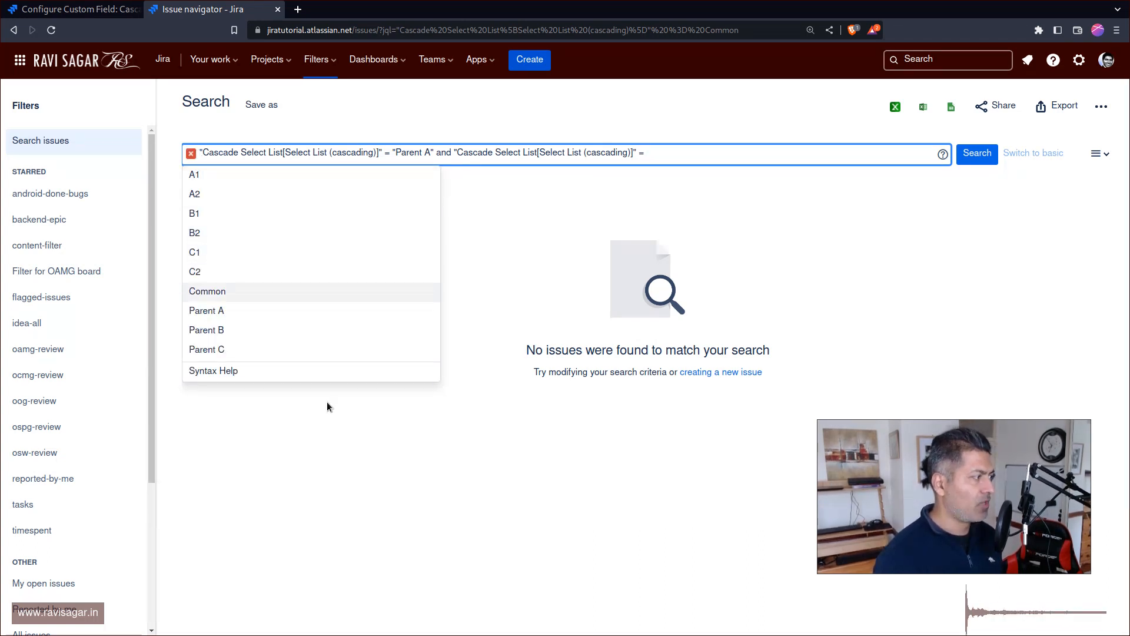
{"action": "left_click", "coordinate": [208, 291]}
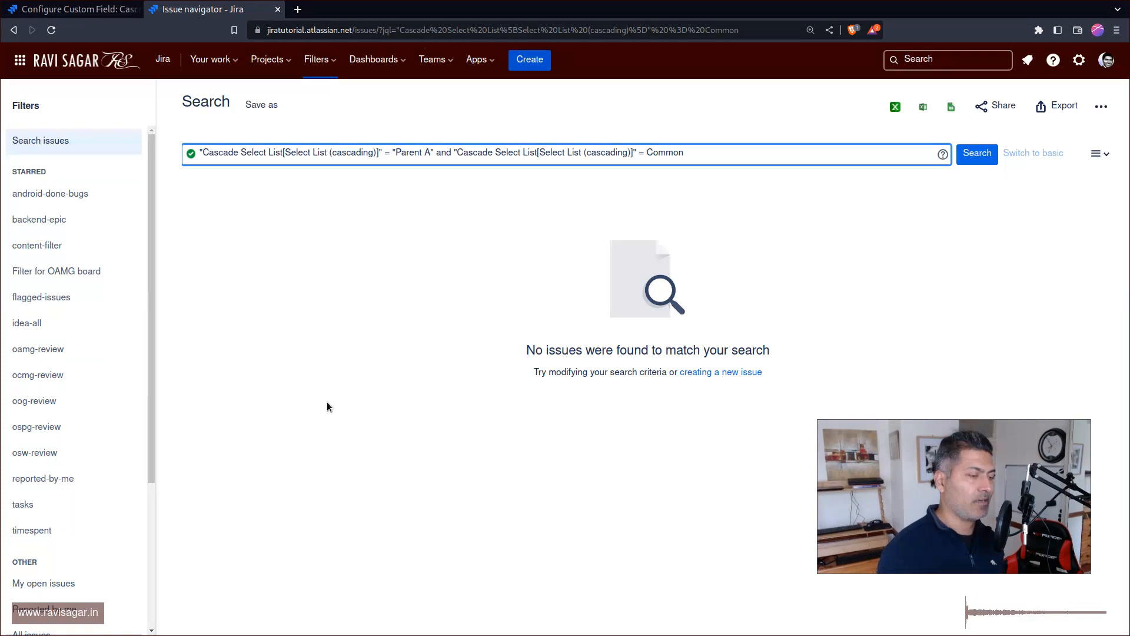
{"action": "left_click", "coordinate": [655, 151]}
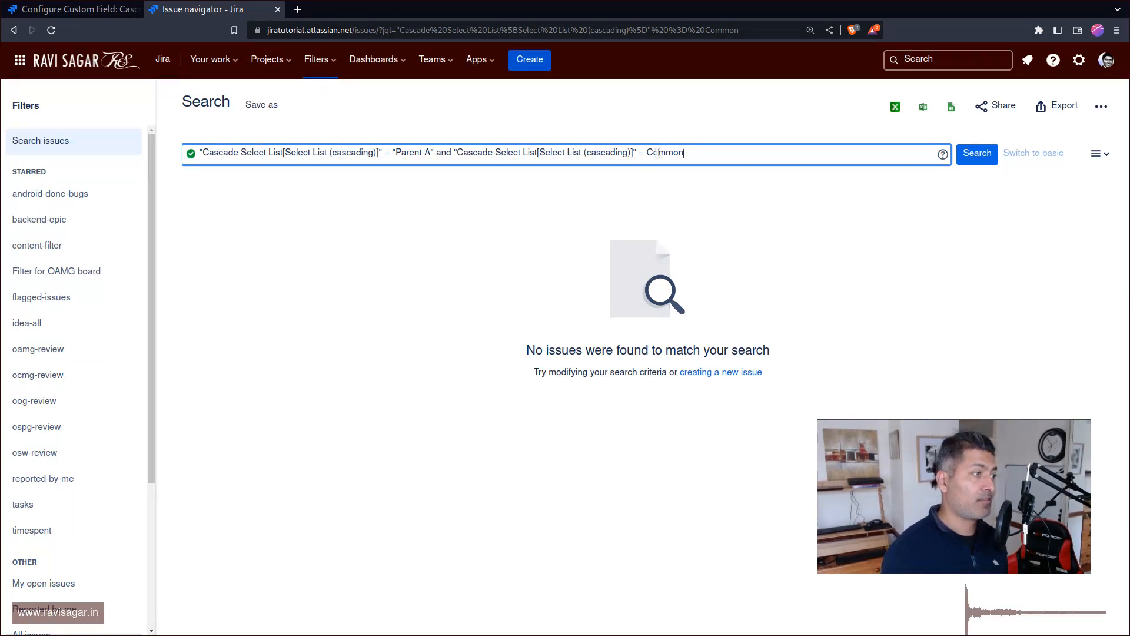
- Select and delete the whole JQL query, leaving the search box empty
{"action": "left_click", "coordinate": [448, 152]}
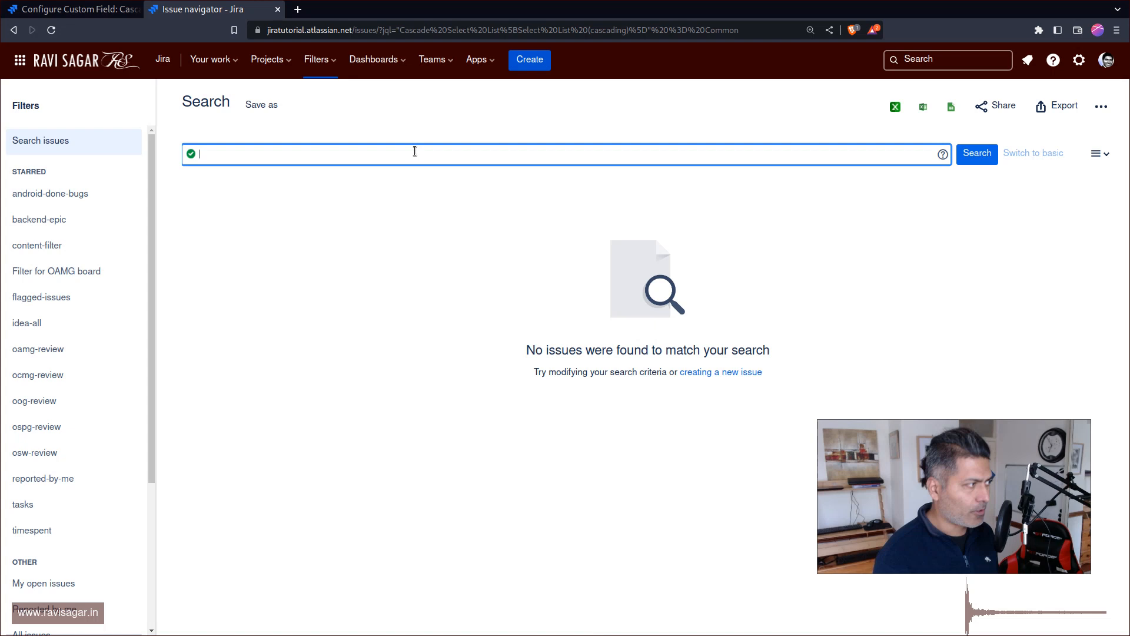
- Retype the Parent A query clause, then return to the Cascade Select List configuration listing Parent A, B, C with Common children
{"action": "type", "text": "\"Cascade Select List[Select List (cascading)]\" = \"Parent A\" and \"Cascade Select List[Select List (cascading)]\" = Common"}
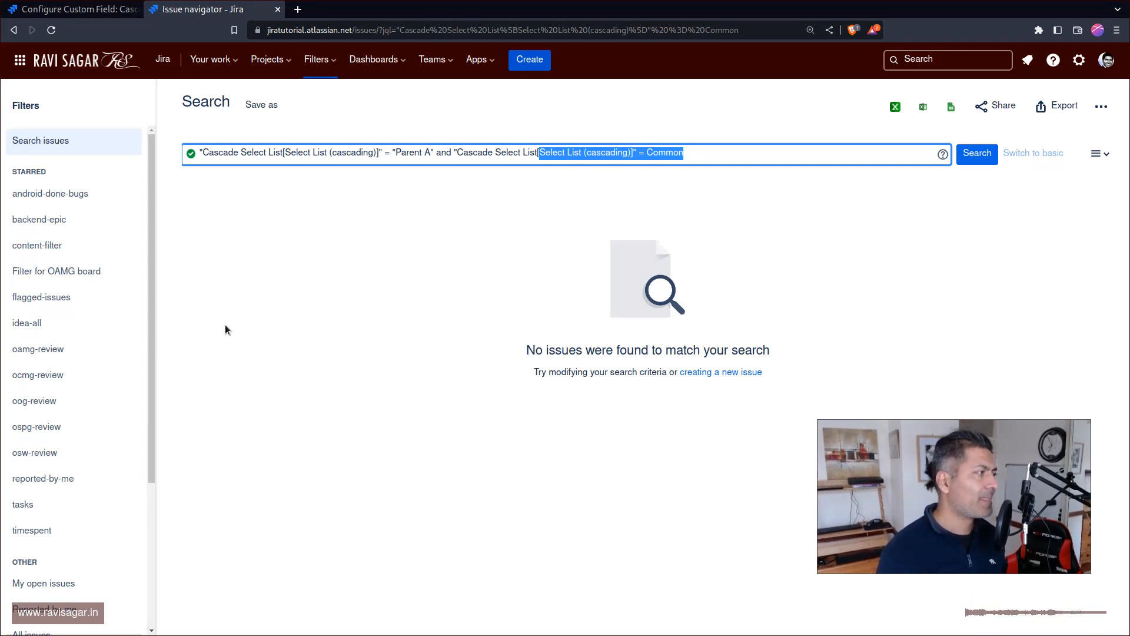
{"action": "left_click", "coordinate": [69, 8]}
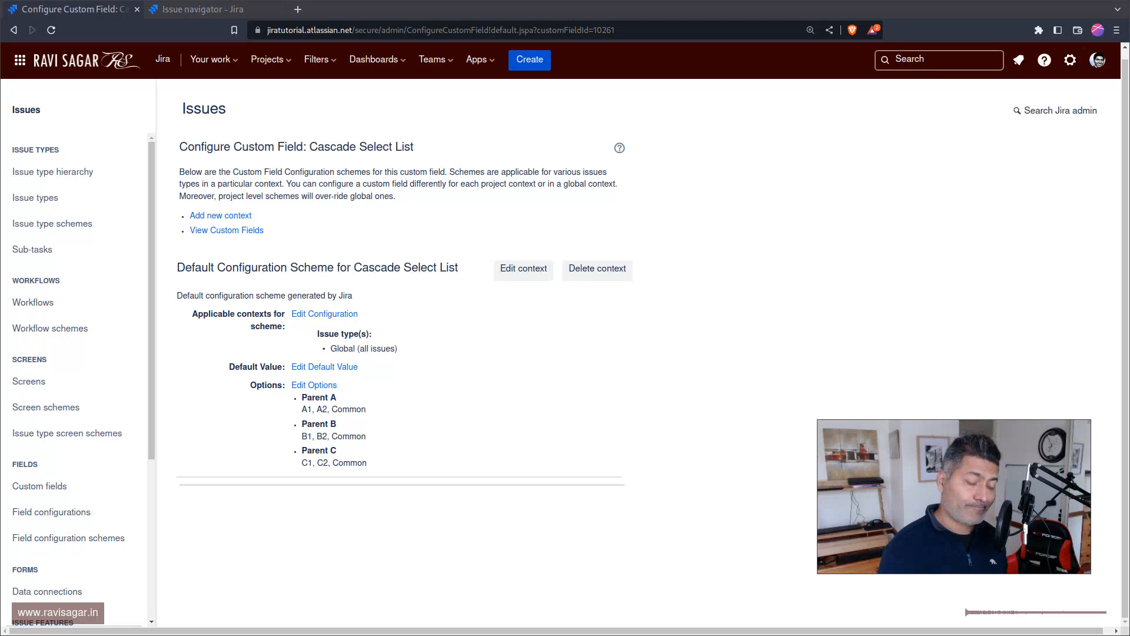